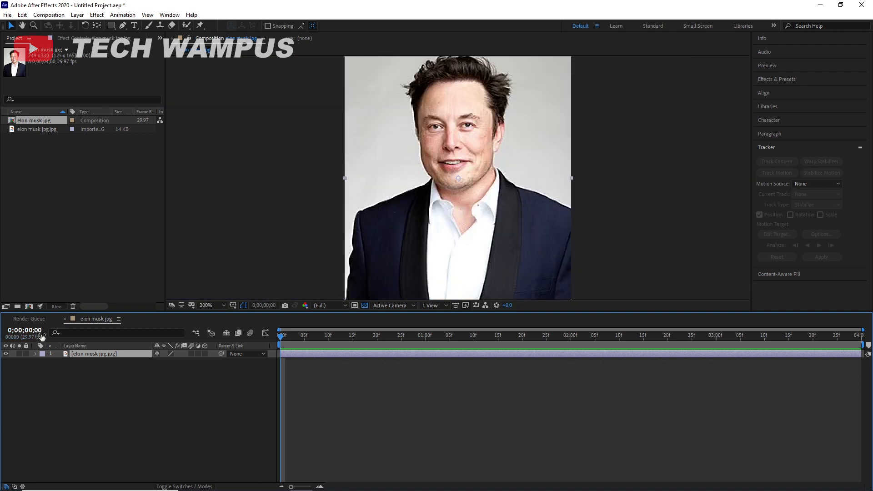
# Rename the photo layer, readying it to become the Mouth and Face pair.
pyautogui.rightClick(94, 353)
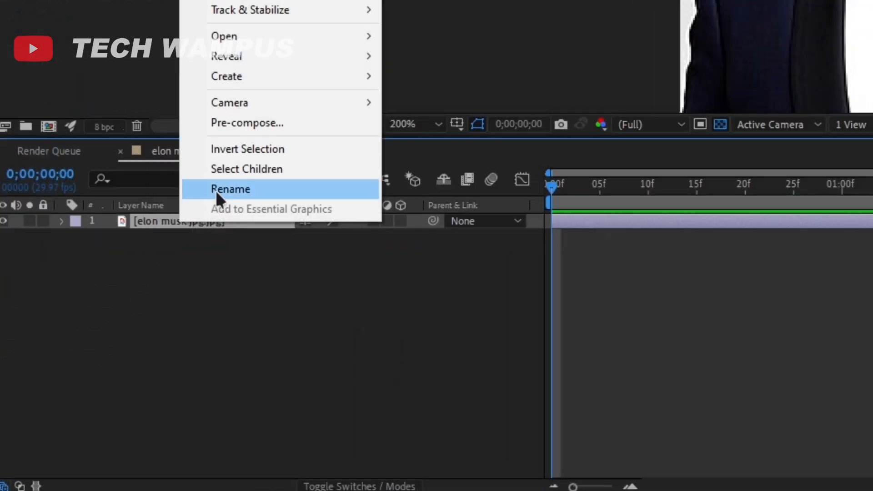
pyautogui.click(230, 189)
pyautogui.write('Mouth')
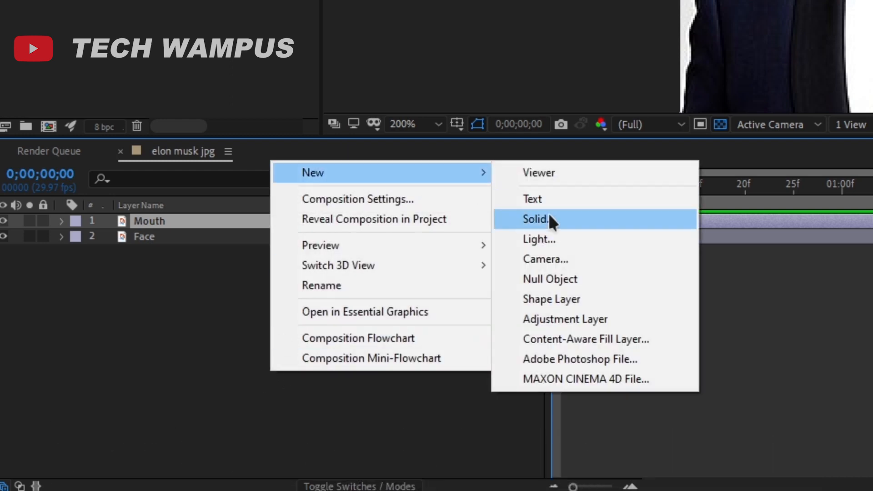
# Create a new composition-sized solid layer coloured black.
pyautogui.click(535, 219)
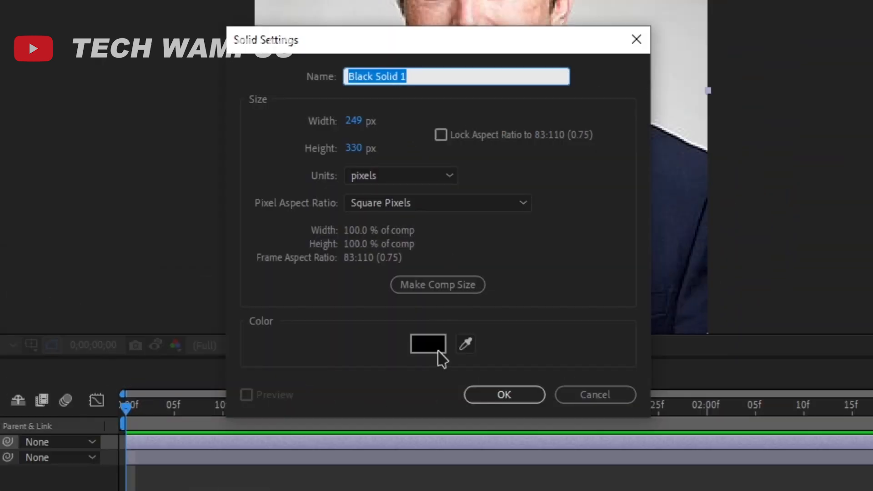
pyautogui.click(424, 345)
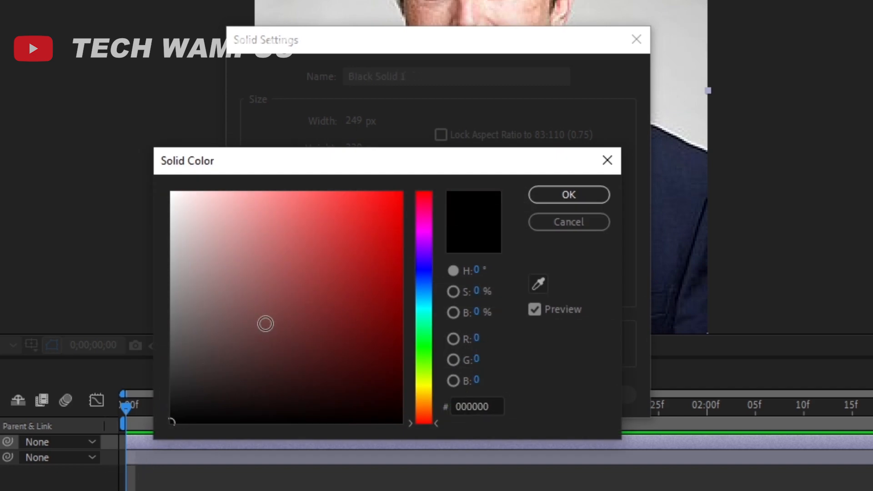
pyautogui.click(569, 195)
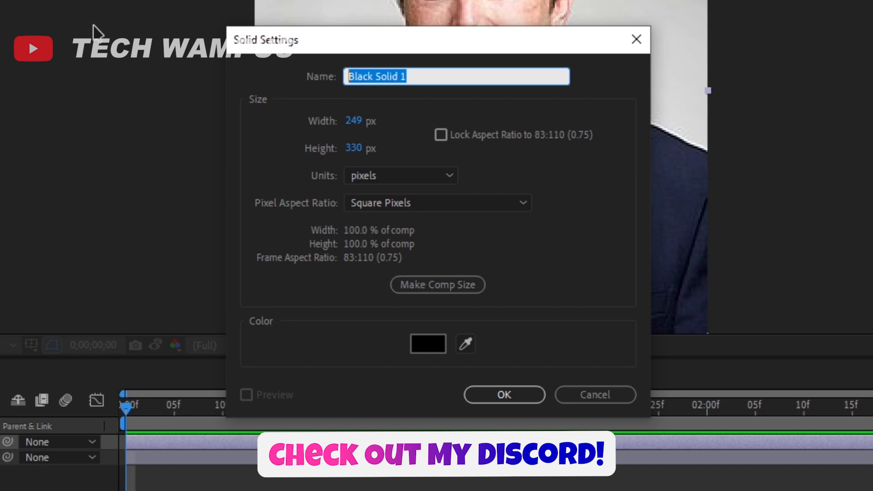
pyautogui.click(504, 395)
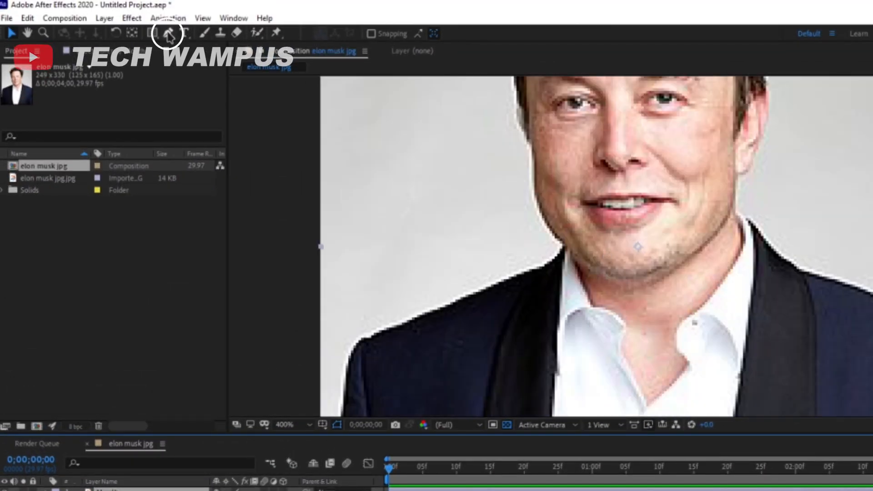
# Use the Pen tool to mask the mouth on the Mouth layer, then arrange the layer stack.
pyautogui.click(169, 32)
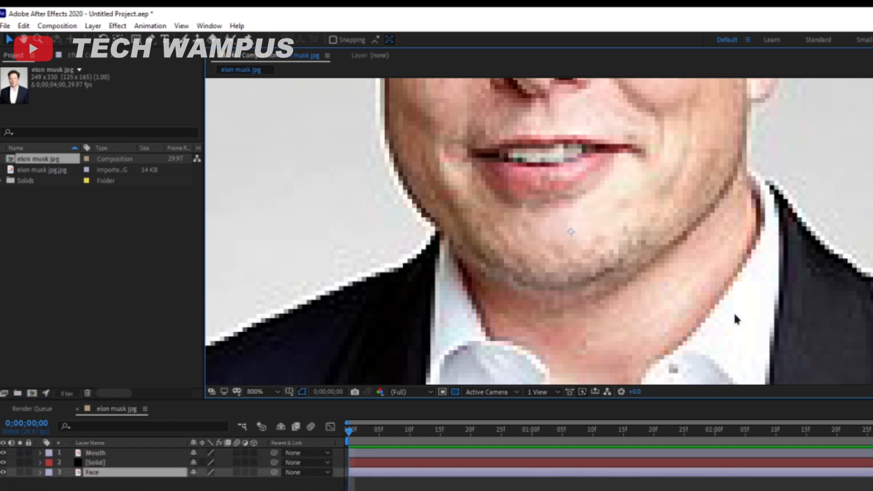
pyautogui.click(276, 391)
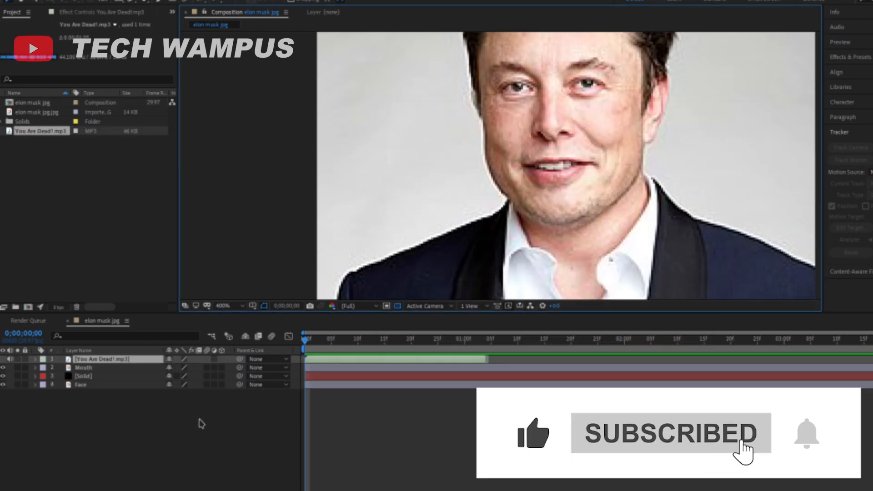
pyautogui.moveTo(350, 364)
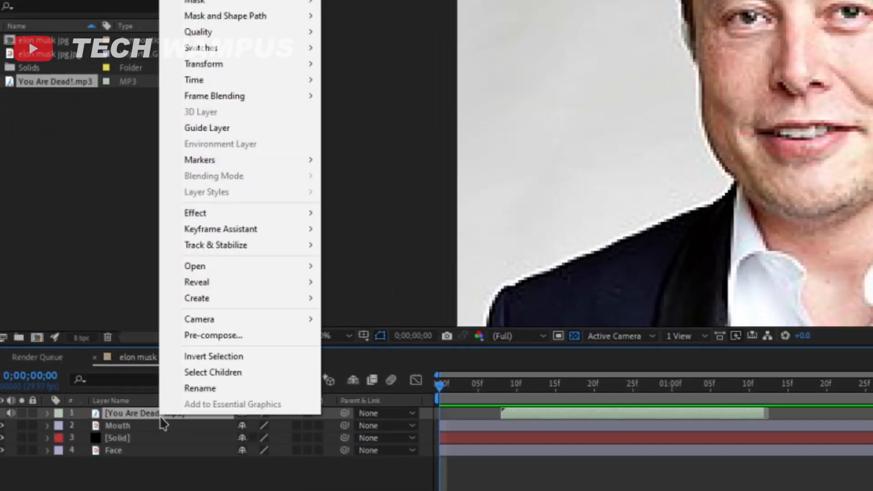
pyautogui.moveTo(220, 230)
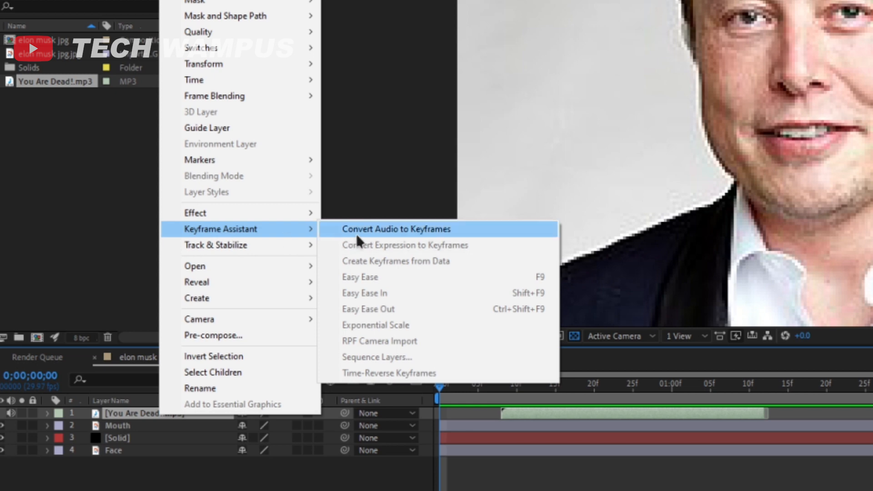
# Convert the MP3 audio layer to keyframes, producing an Audio Amplitude layer.
pyautogui.click(396, 229)
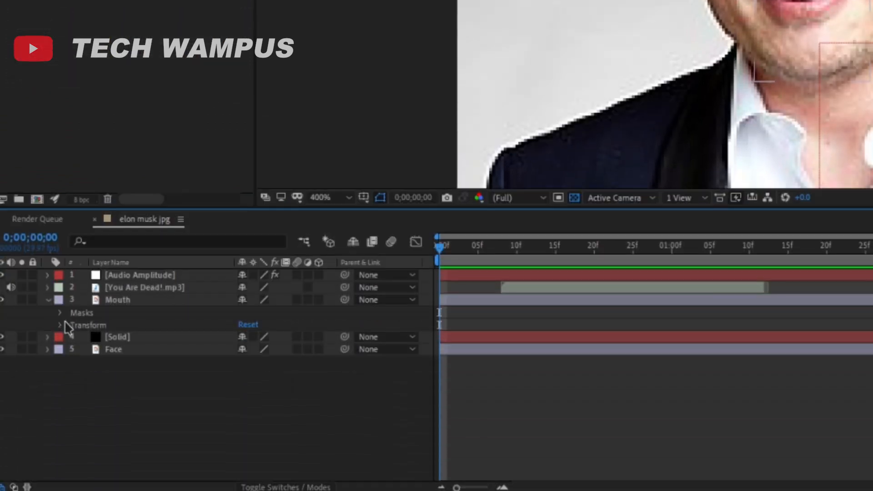
# Expand the Mouth layer's Transform and the Audio Amplitude layer's Effects group.
pyautogui.click(60, 325)
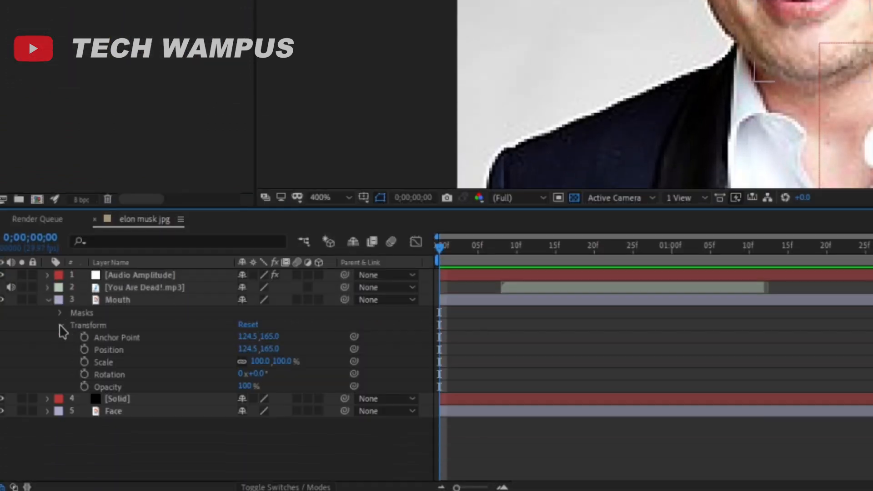
pyautogui.click(48, 275)
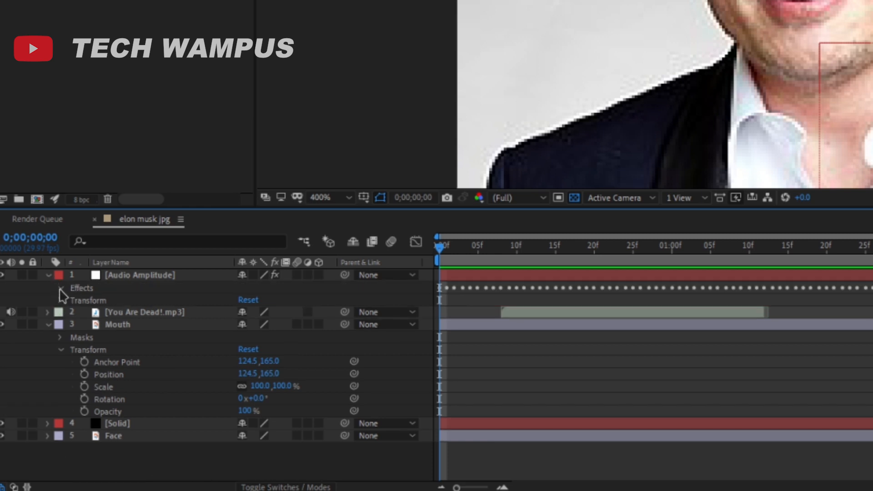
pyautogui.click(59, 289)
pyautogui.write('[temp, temp')
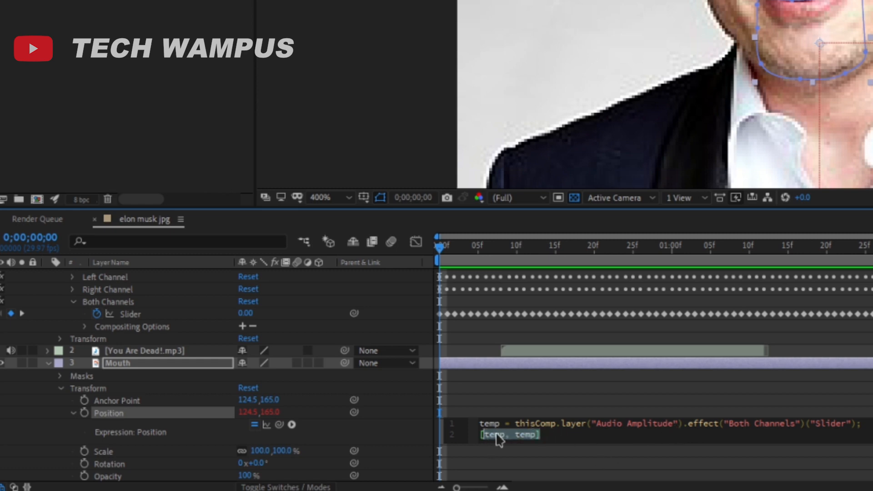
# Write the Position expression [position[0], position[1] + temp] using the pick-whipped Both Channels slider.
pyautogui.write('position[0')
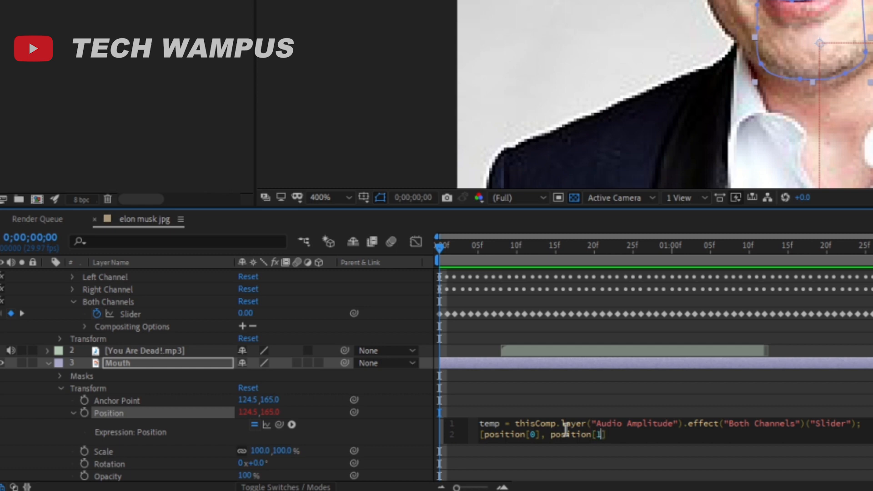
pyautogui.write('+')
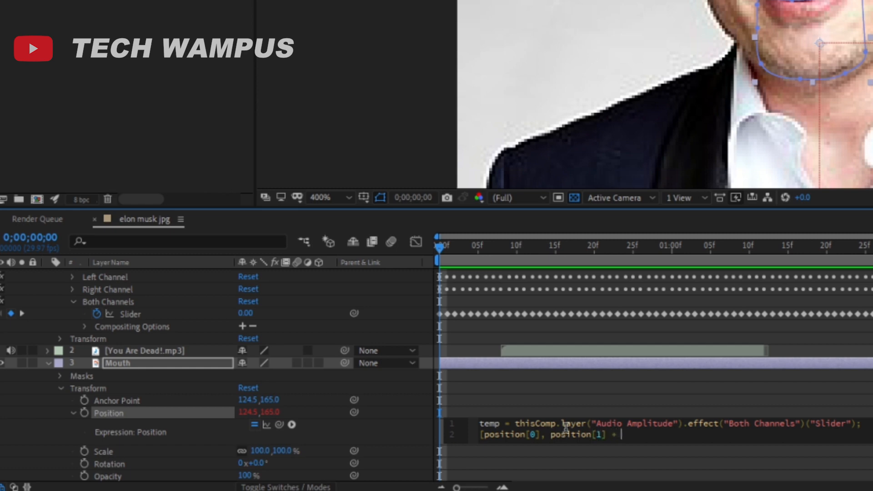
pyautogui.write('temp]')
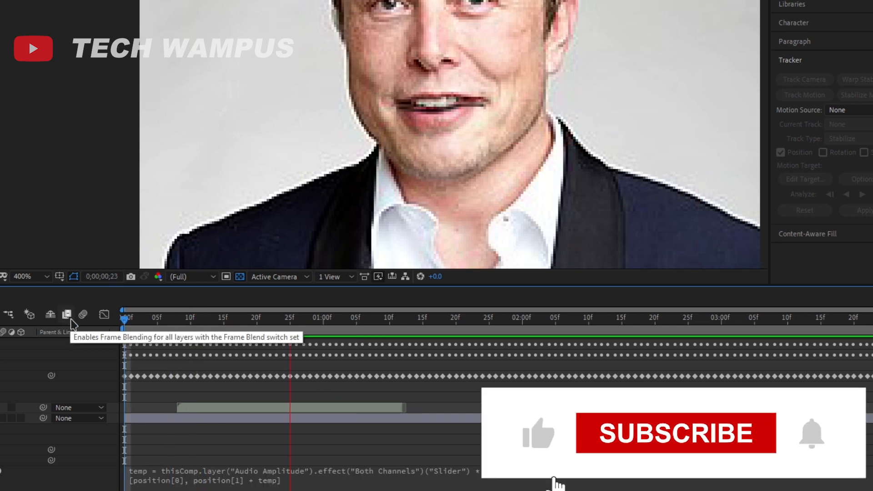
# Preview the composition to see the mouth moving with the 0.3-scaled audio slider.
pyautogui.click(674, 433)
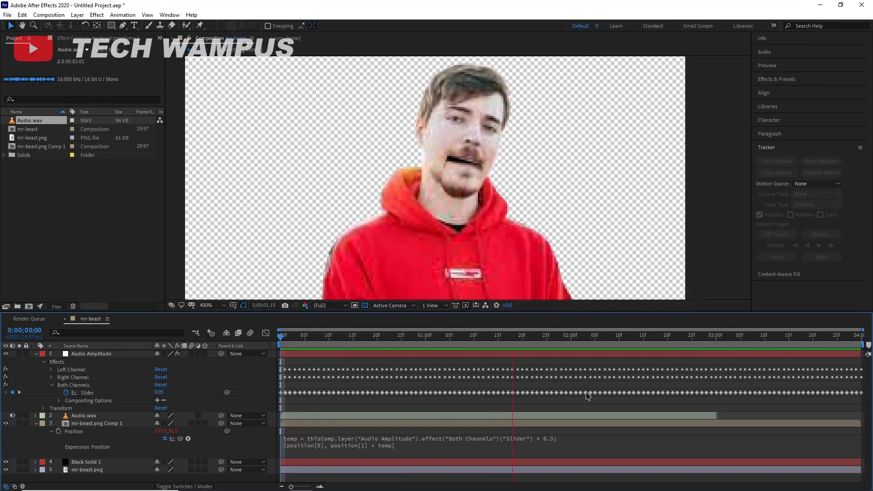
# Change the expression's audio multiplier from 0.3 to 0.8.
pyautogui.click(547, 334)
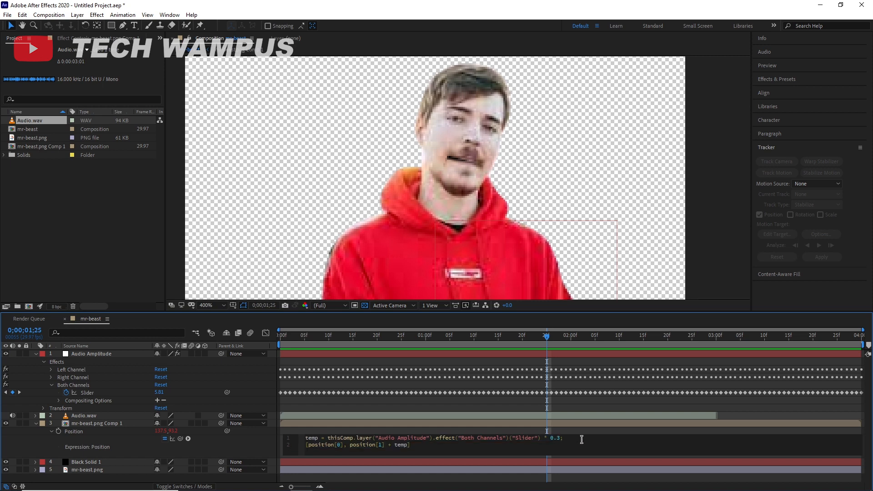
pyautogui.write('0.8')
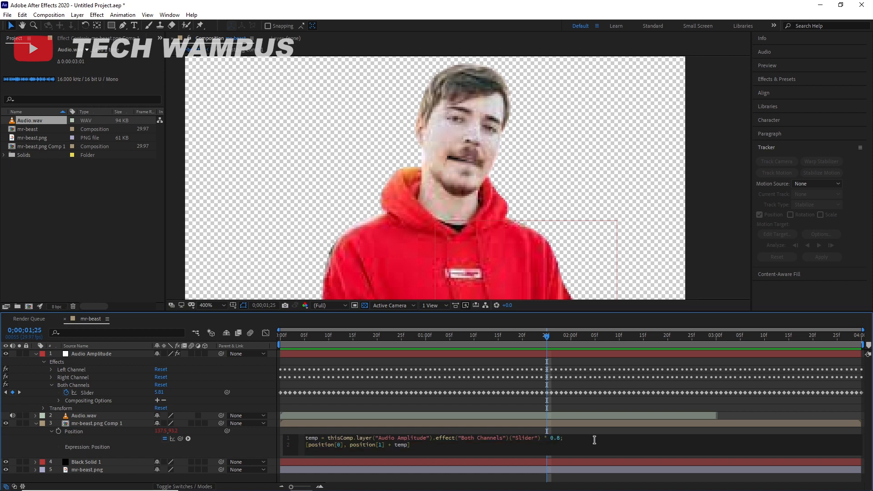